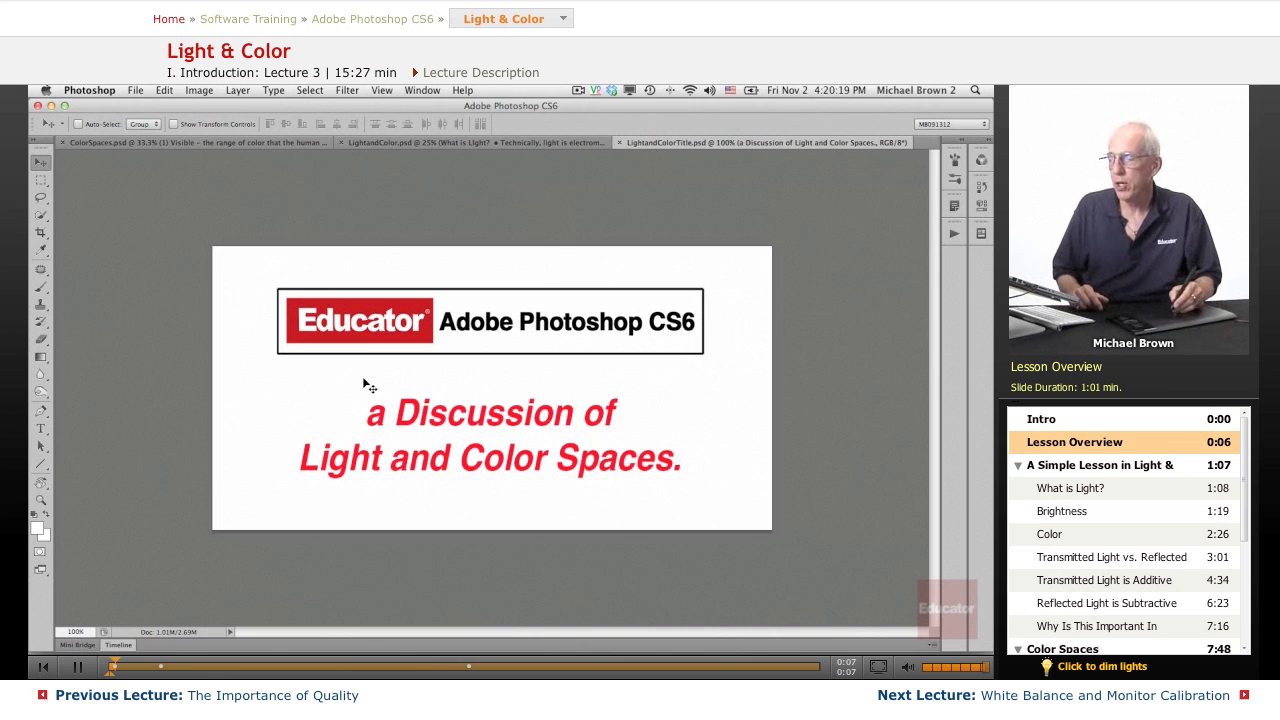
pyautogui.moveTo(332, 493)
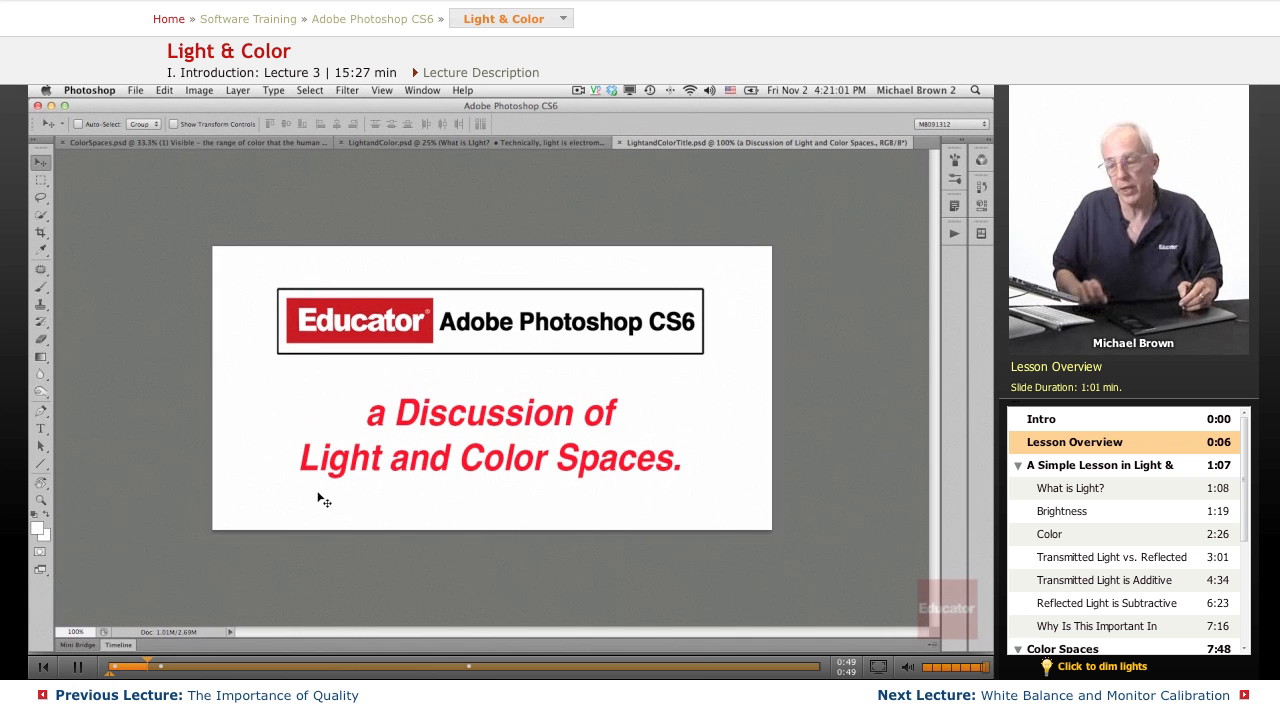
pyautogui.moveTo(556, 483)
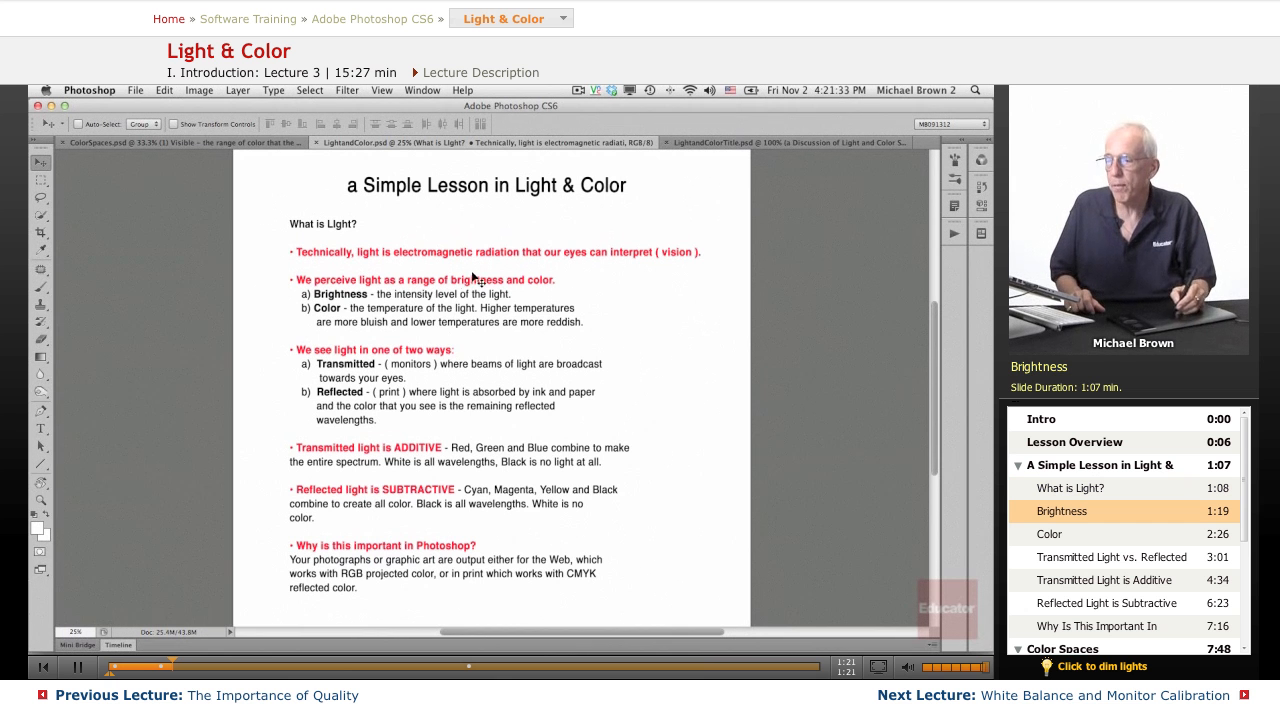
pyautogui.moveTo(322, 300)
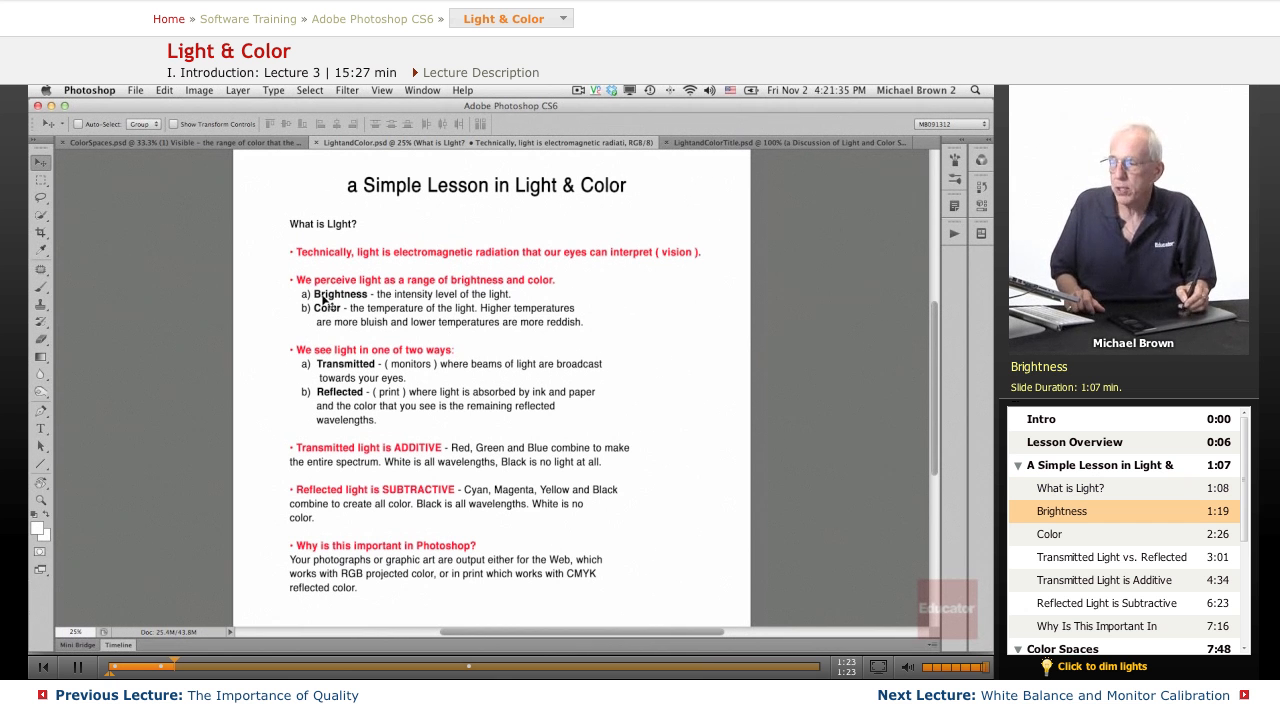